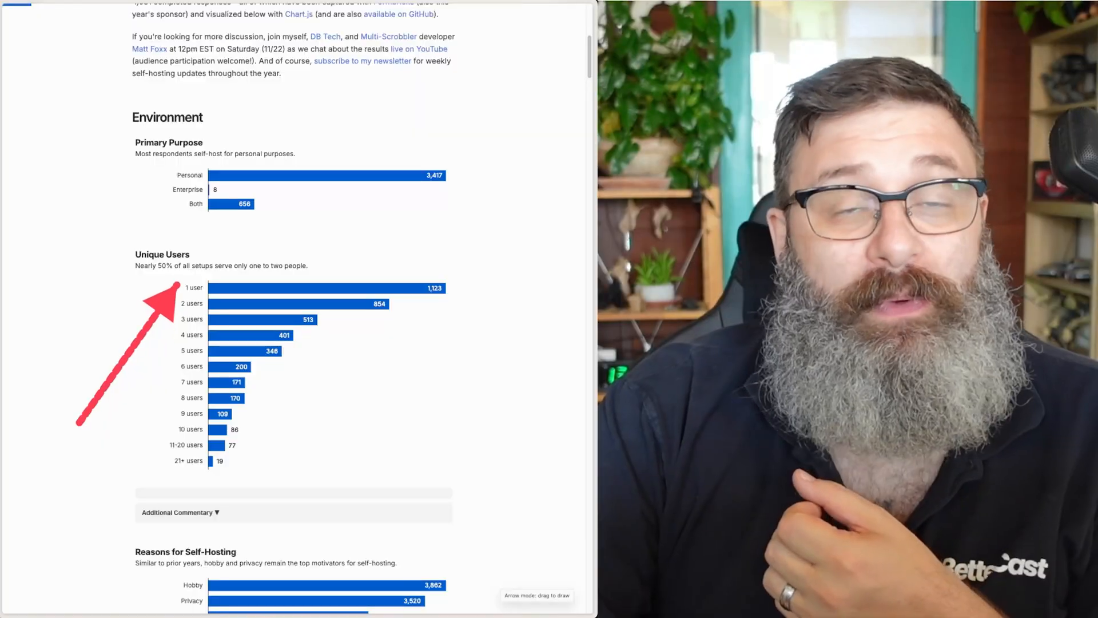
scroll(up, 3)
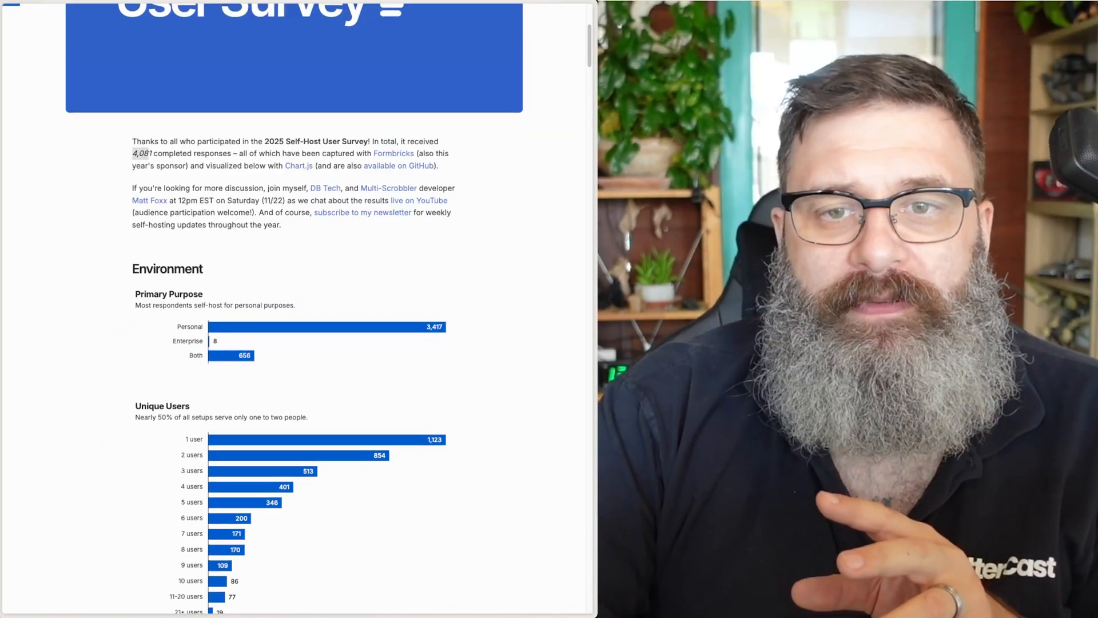
scroll(down, 3)
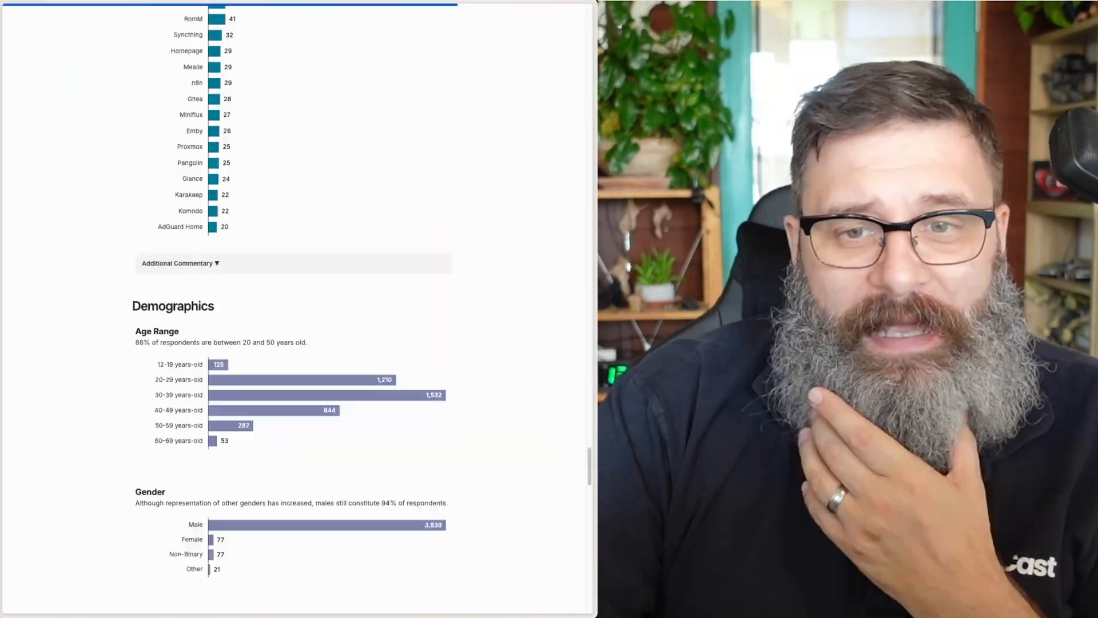
scroll(down, 3)
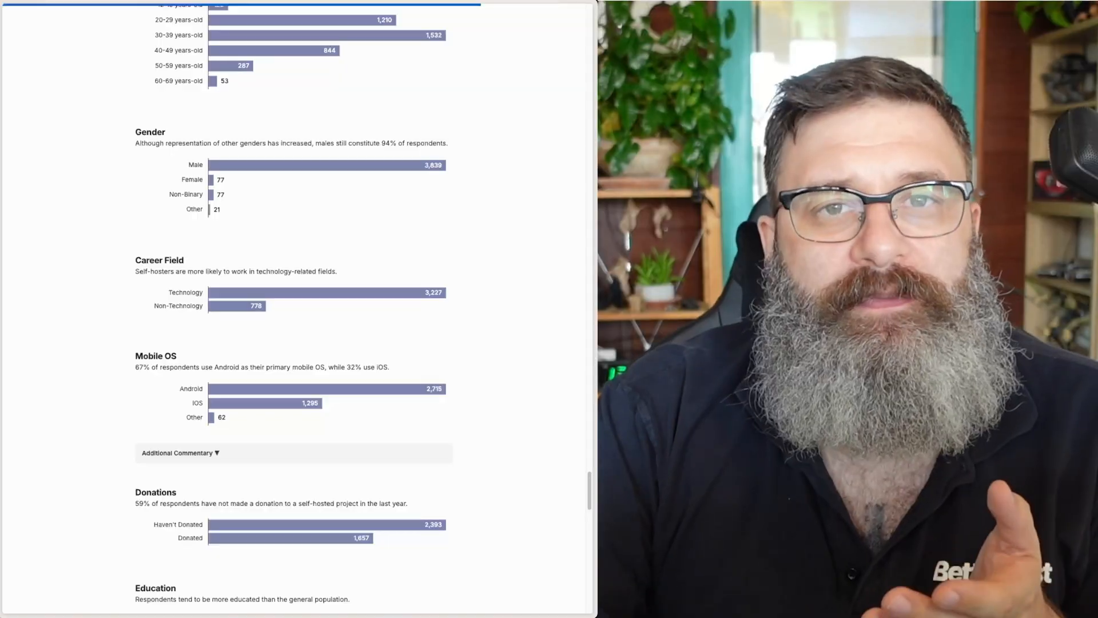
scroll(down, 3)
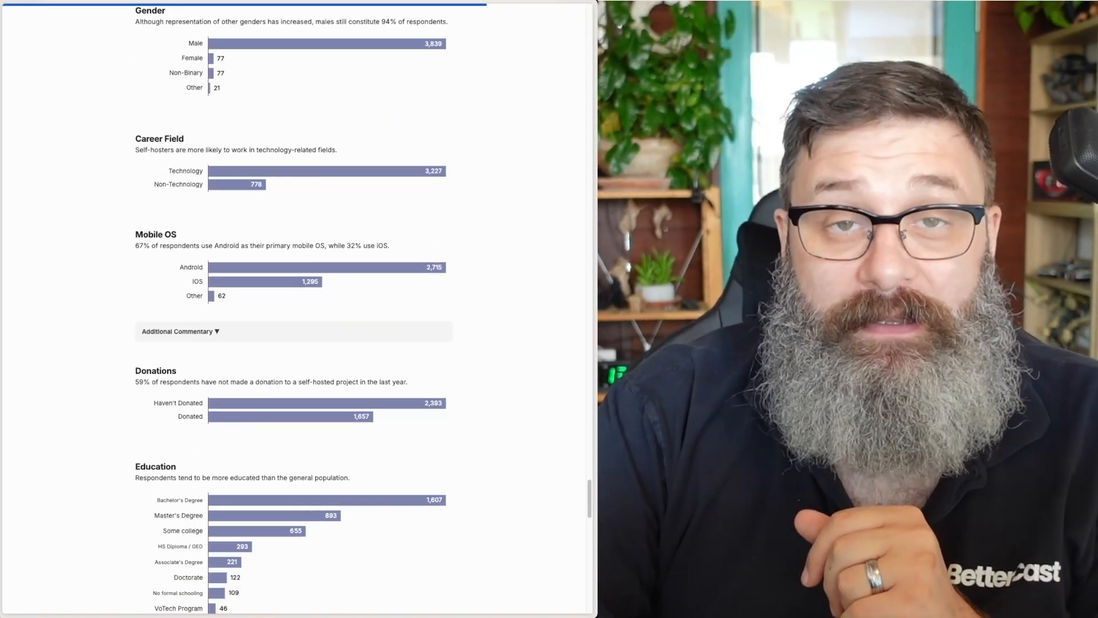
scroll(down, 3)
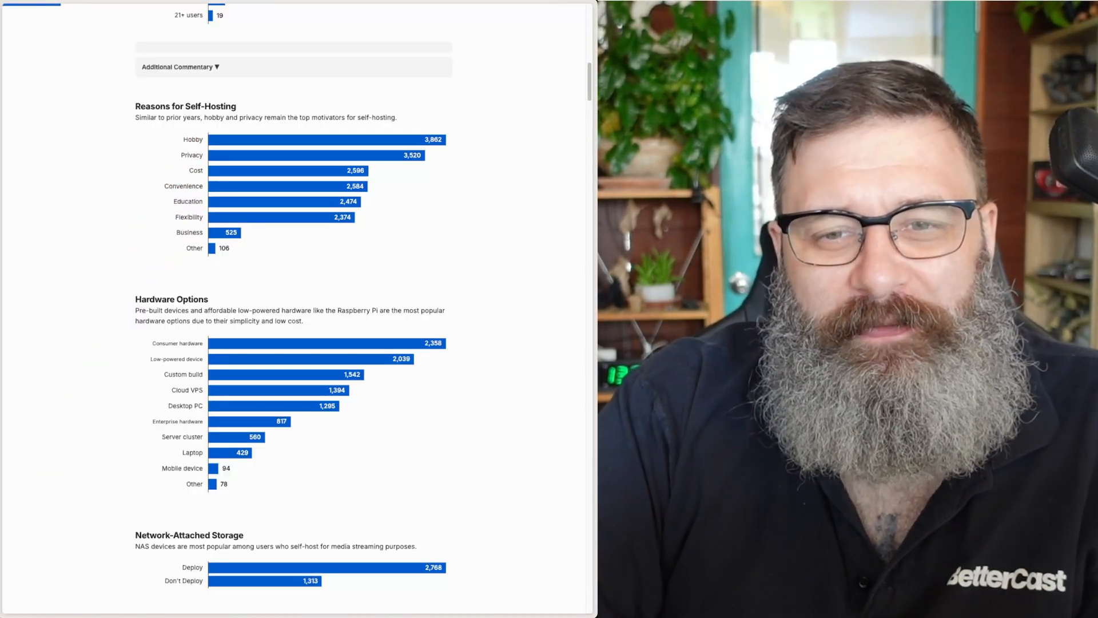
scroll(down, 3)
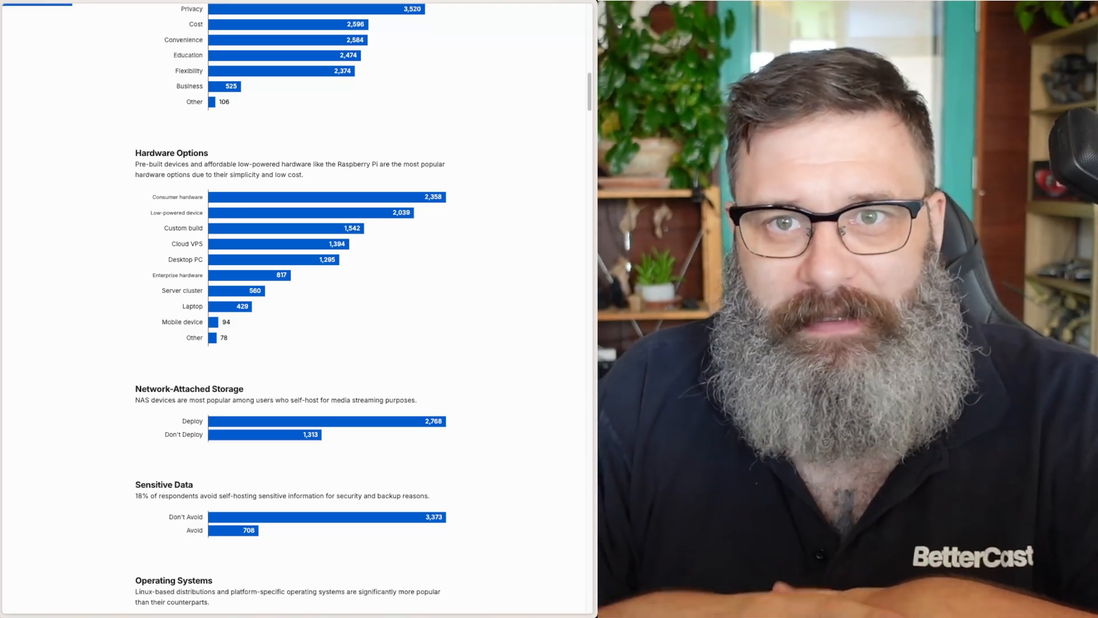
scroll(down, 3)
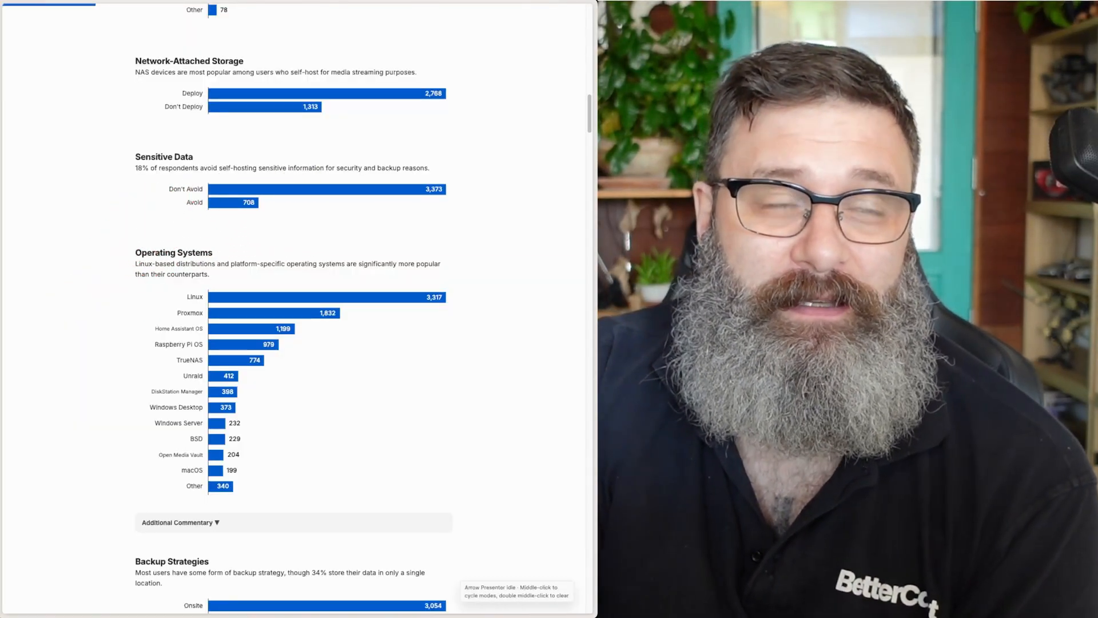
scroll(down, 3)
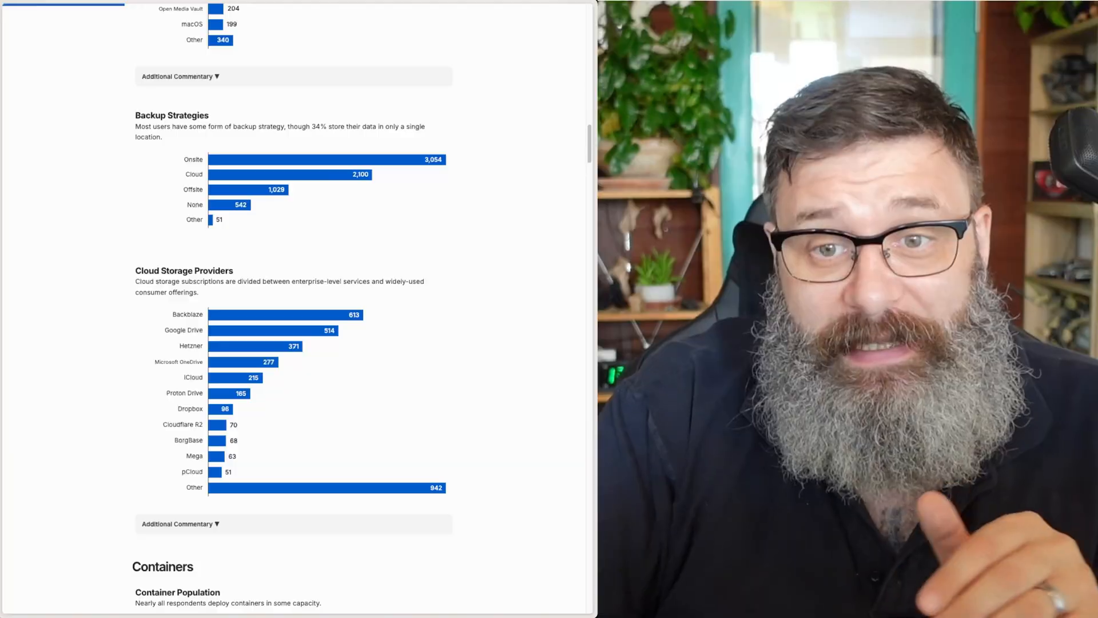
scroll(down, 3)
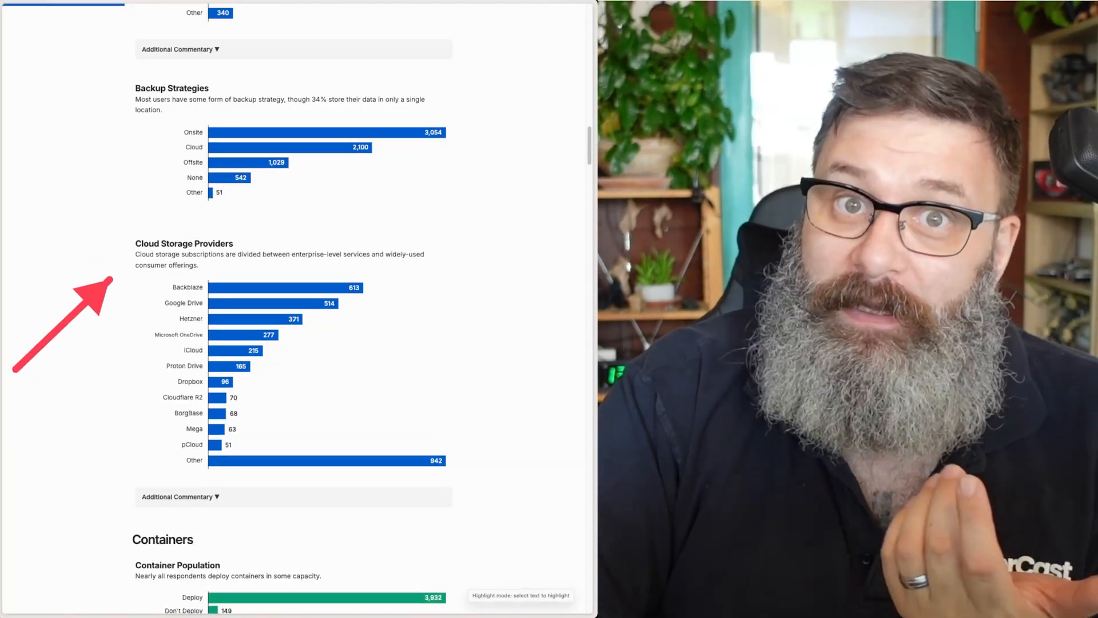
scroll(down, 3)
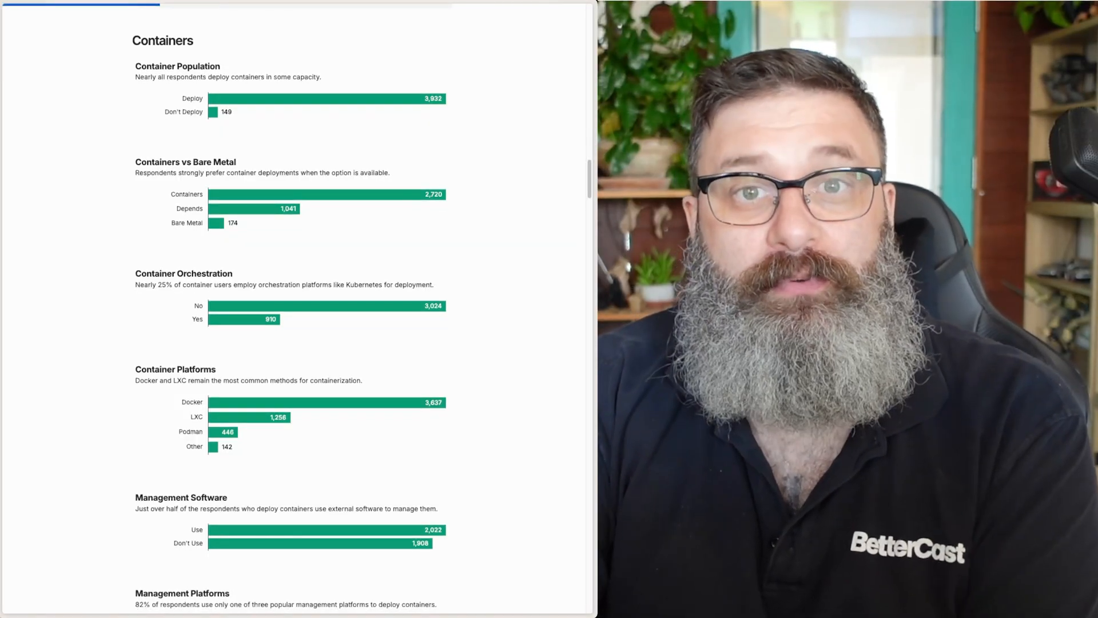
scroll(down, 3)
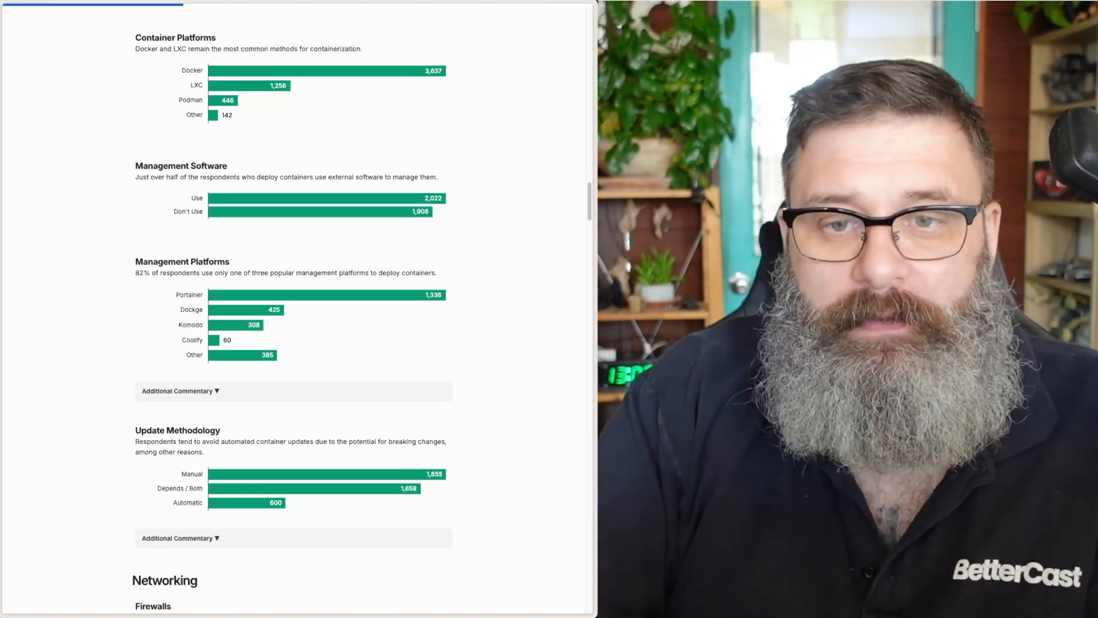
scroll(down, 3)
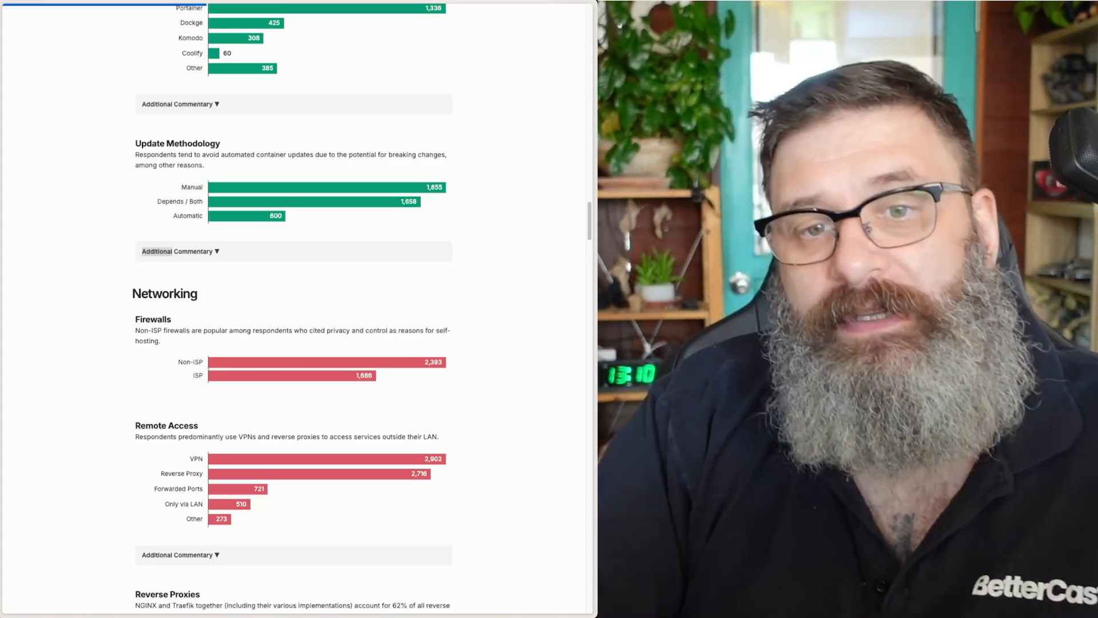
scroll(down, 3)
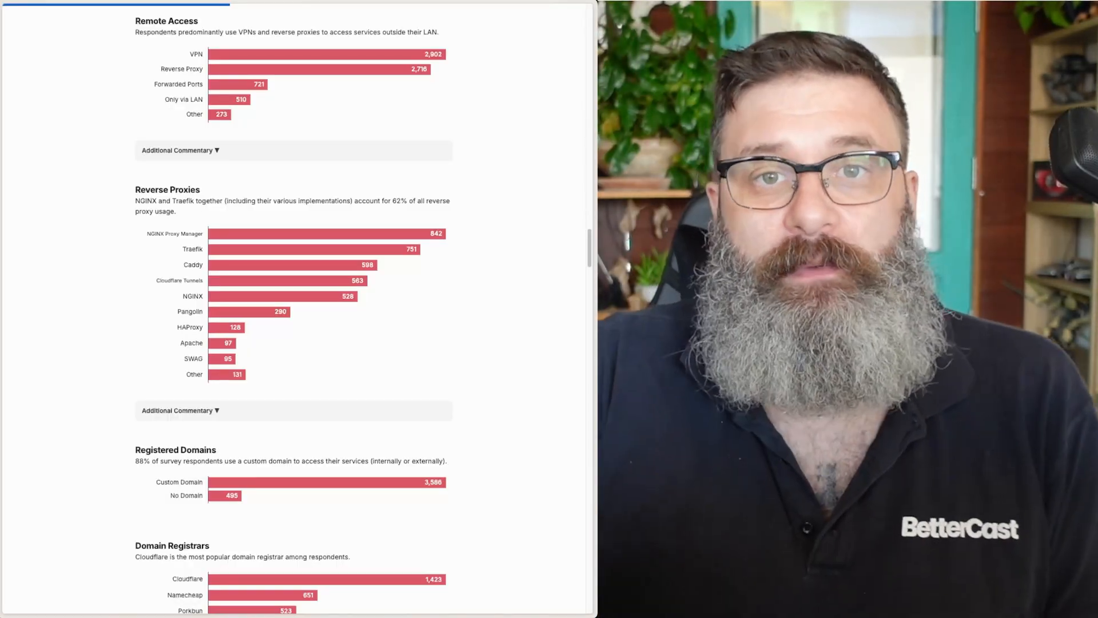
scroll(down, 3)
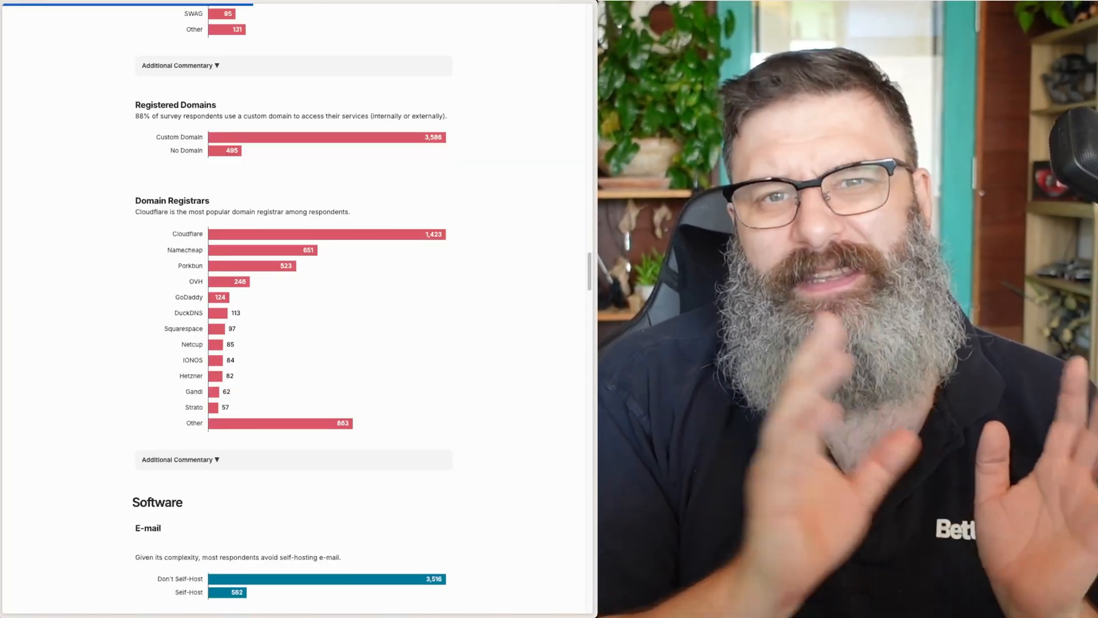
scroll(down, 3)
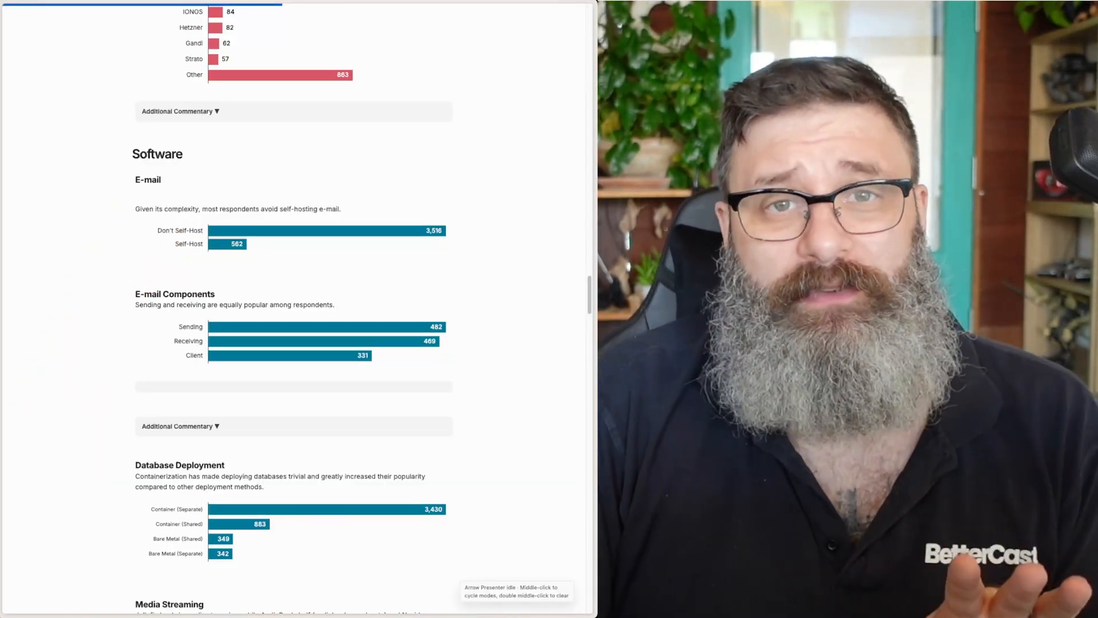
scroll(down, 3)
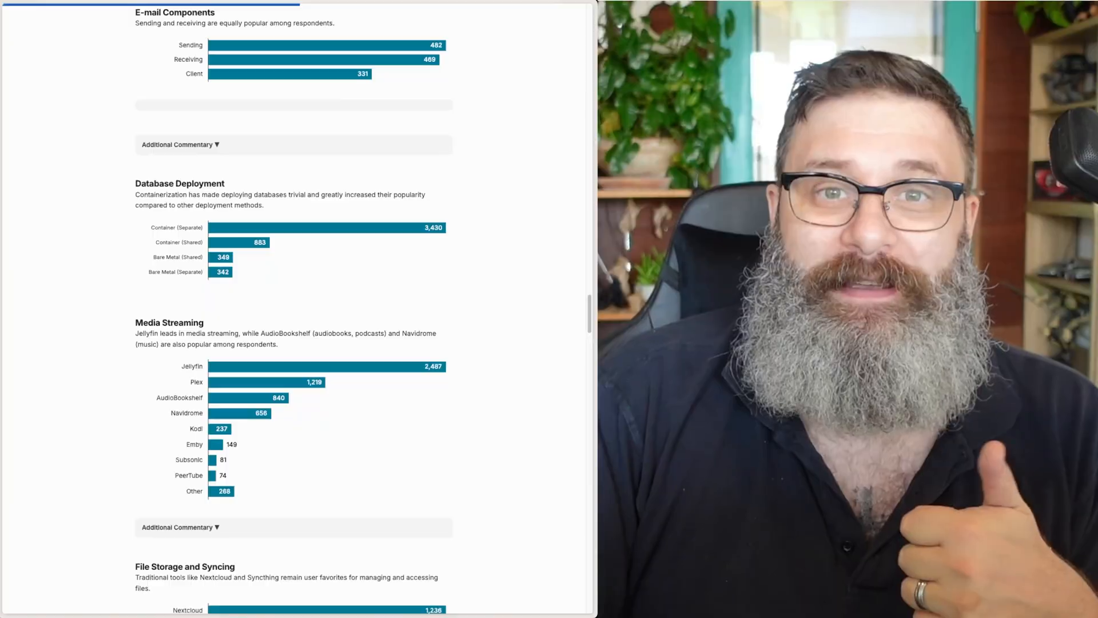
scroll(down, 3)
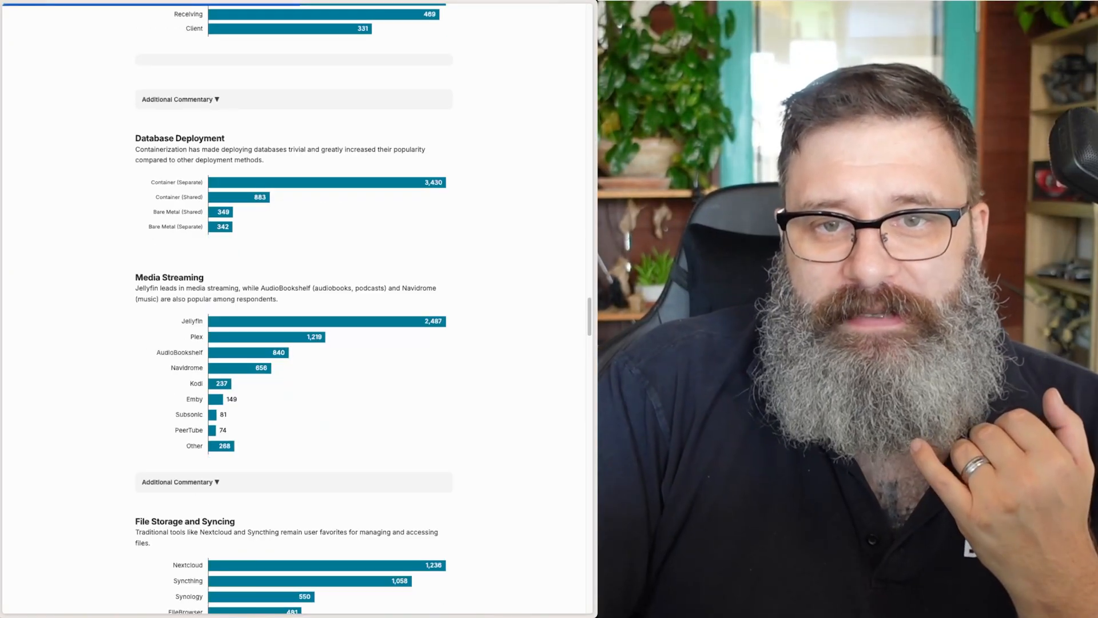
scroll(down, 3)
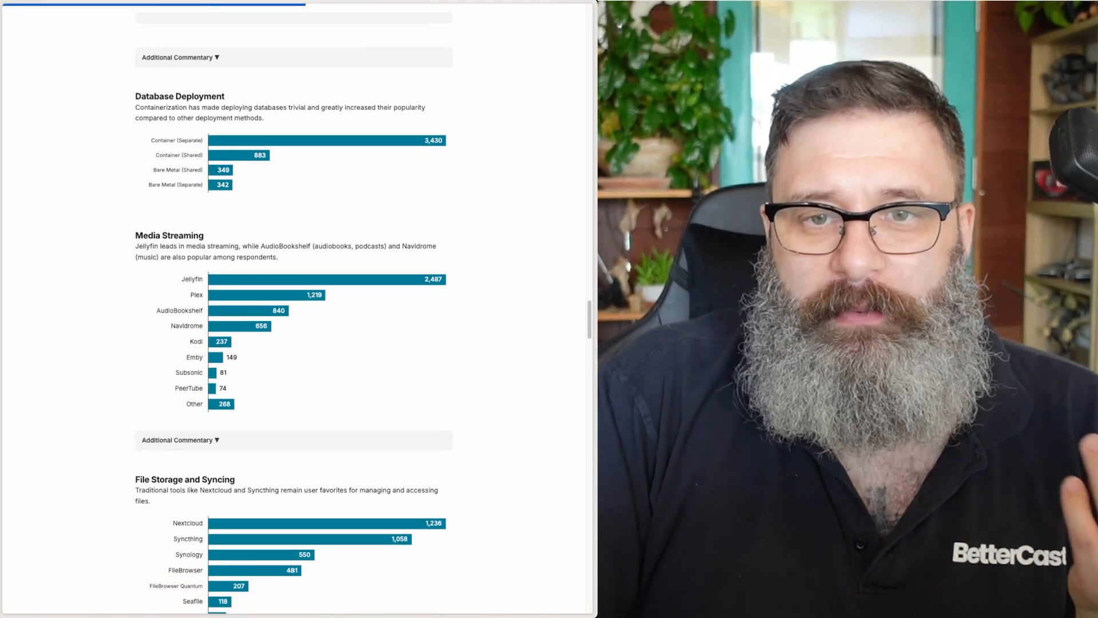
scroll(down, 3)
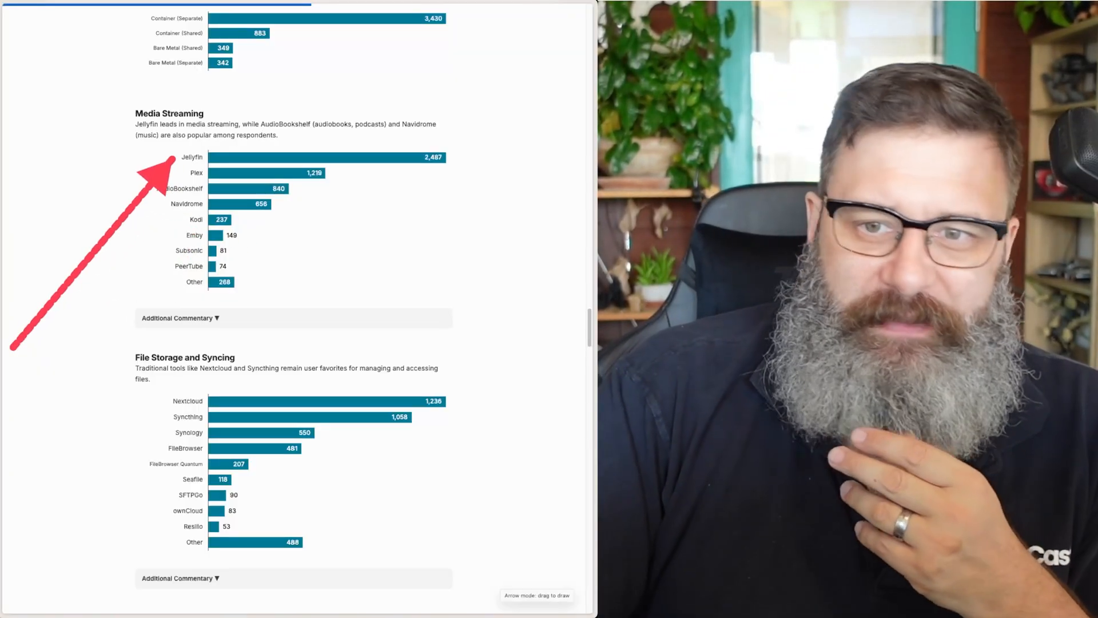
scroll(down, 3)
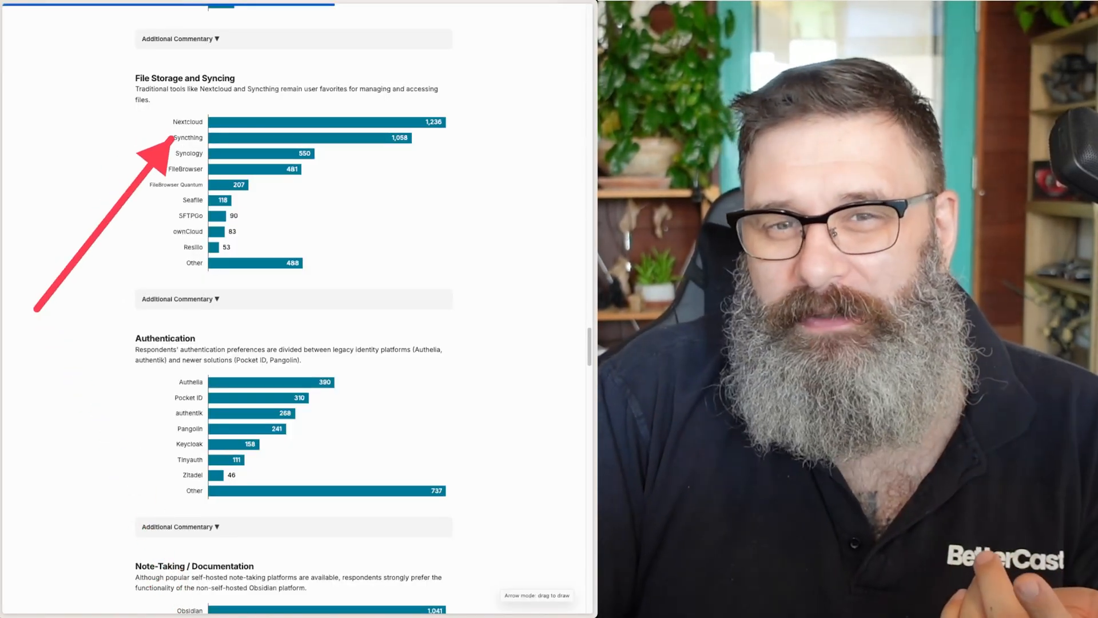
scroll(down, 3)
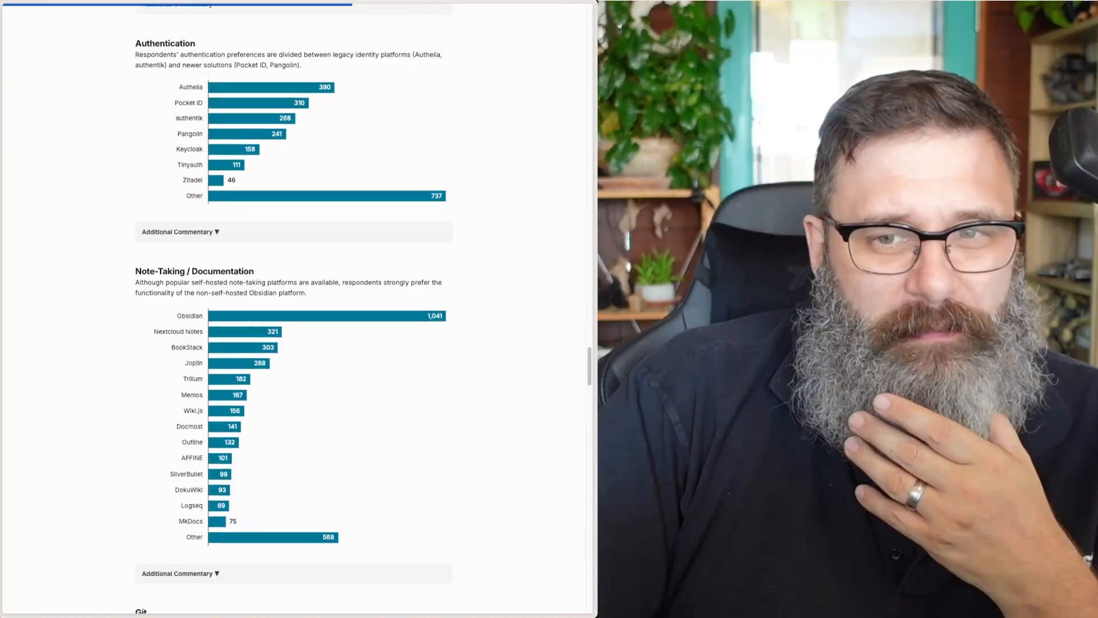
scroll(down, 3)
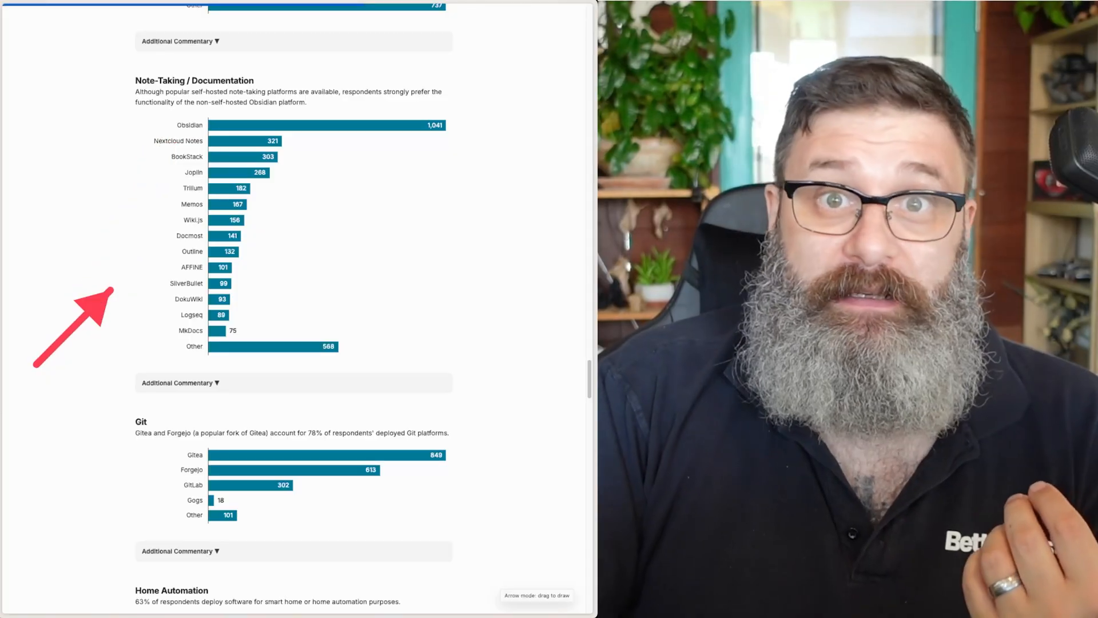
scroll(down, 3)
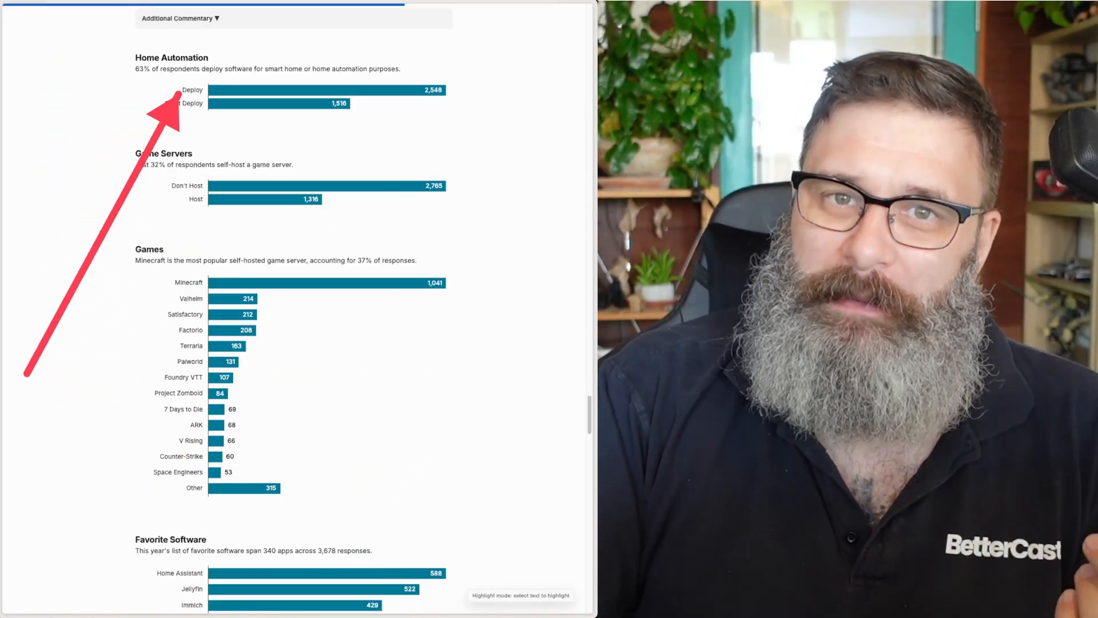
scroll(down, 3)
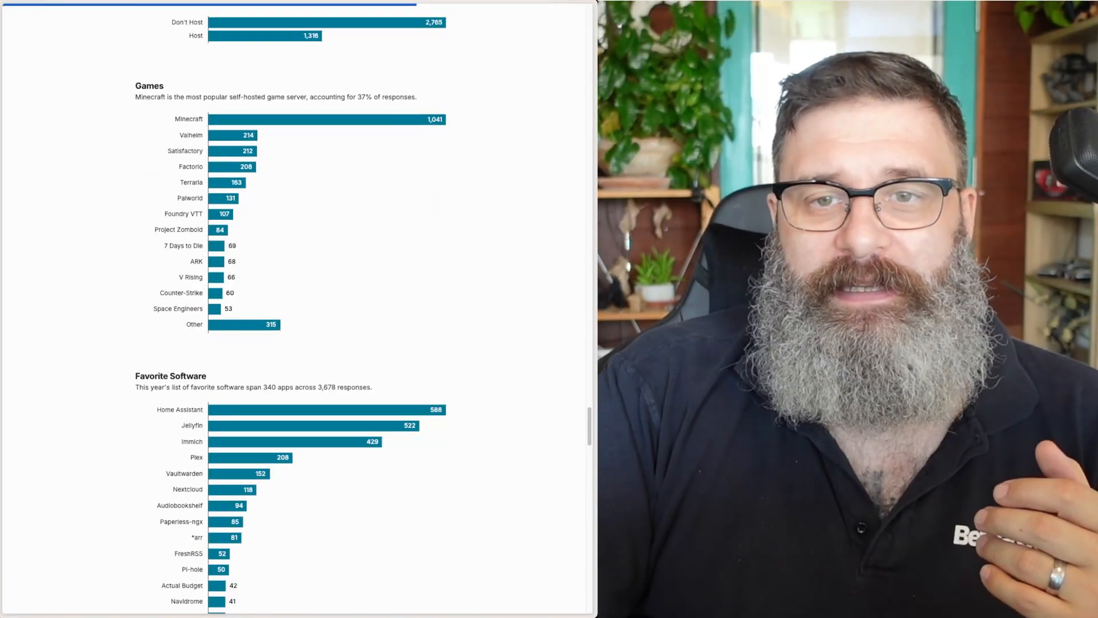
scroll(down, 3)
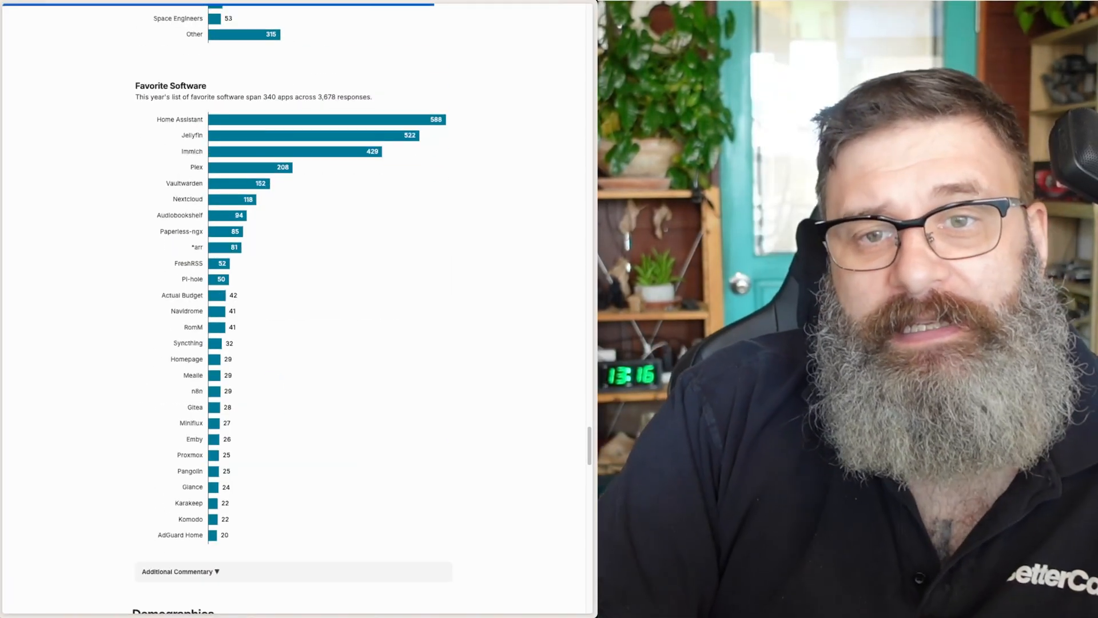